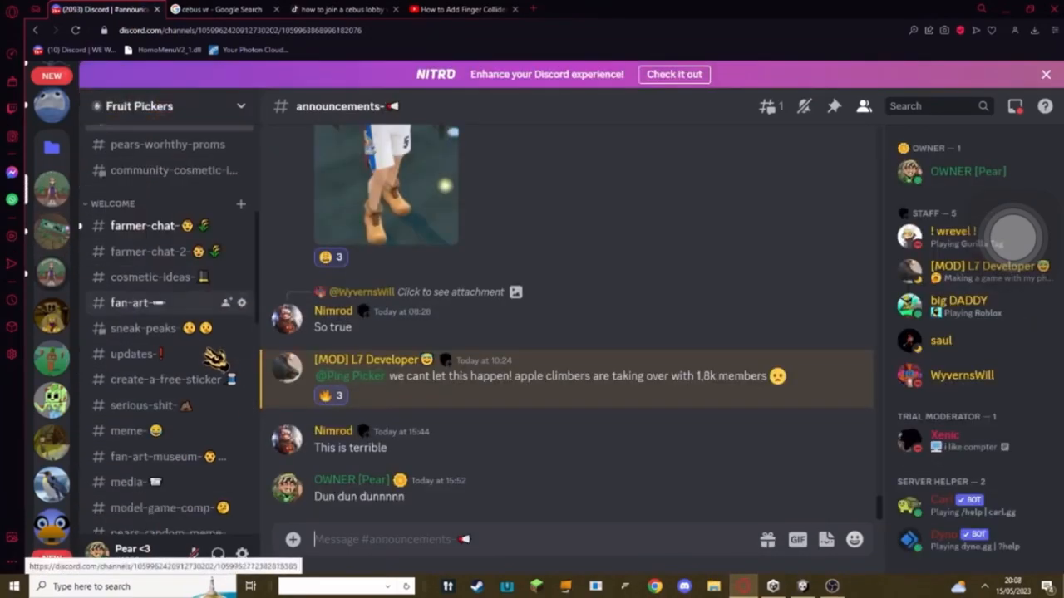
Find the code-computer channel in Discord and download the ServerBack script file.
scroll("down", 3)
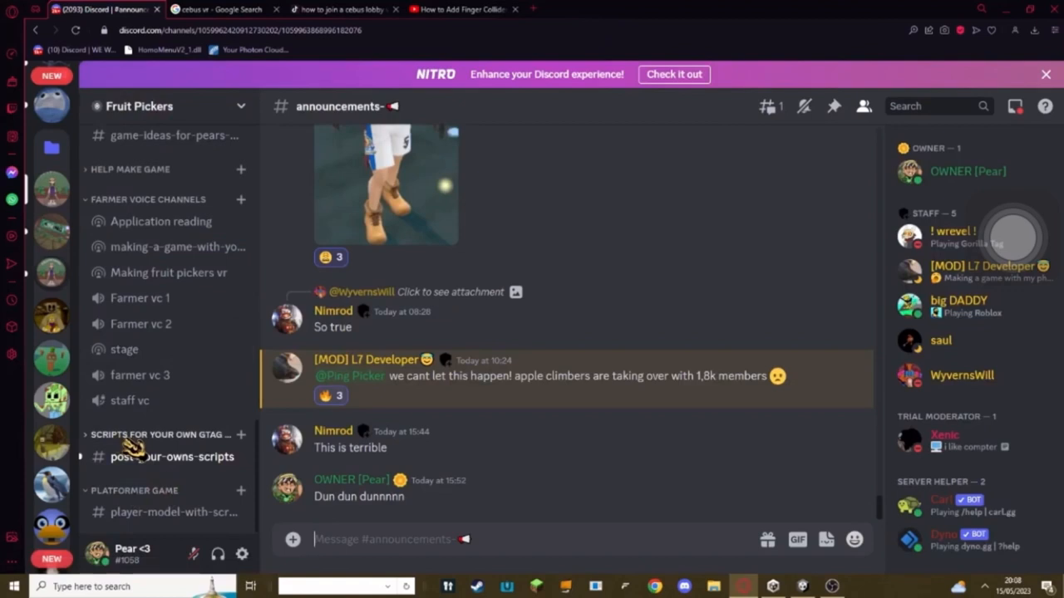
scroll("down", 3)
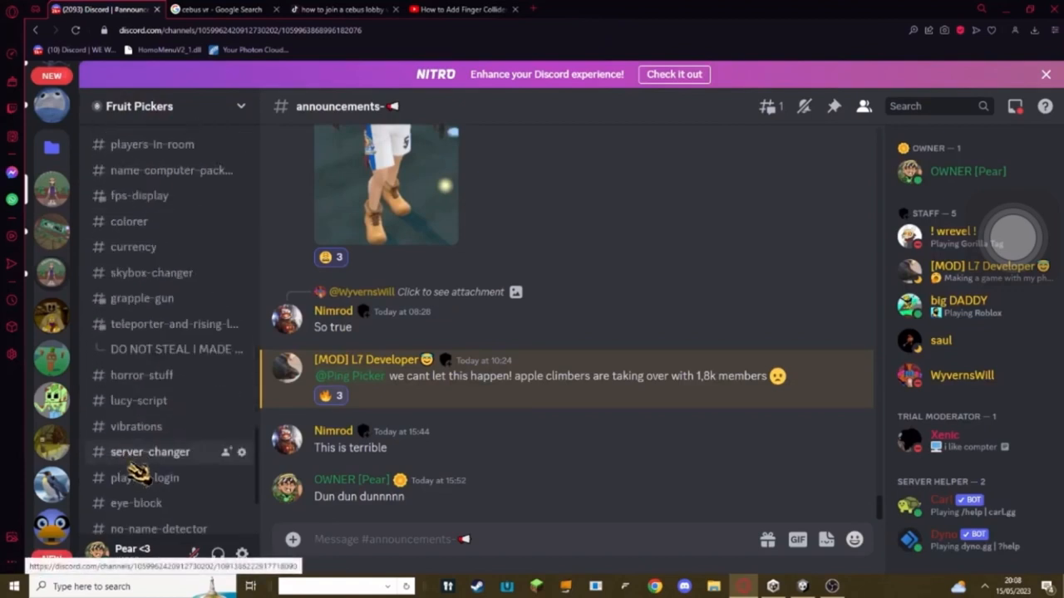
left_click(150, 459)
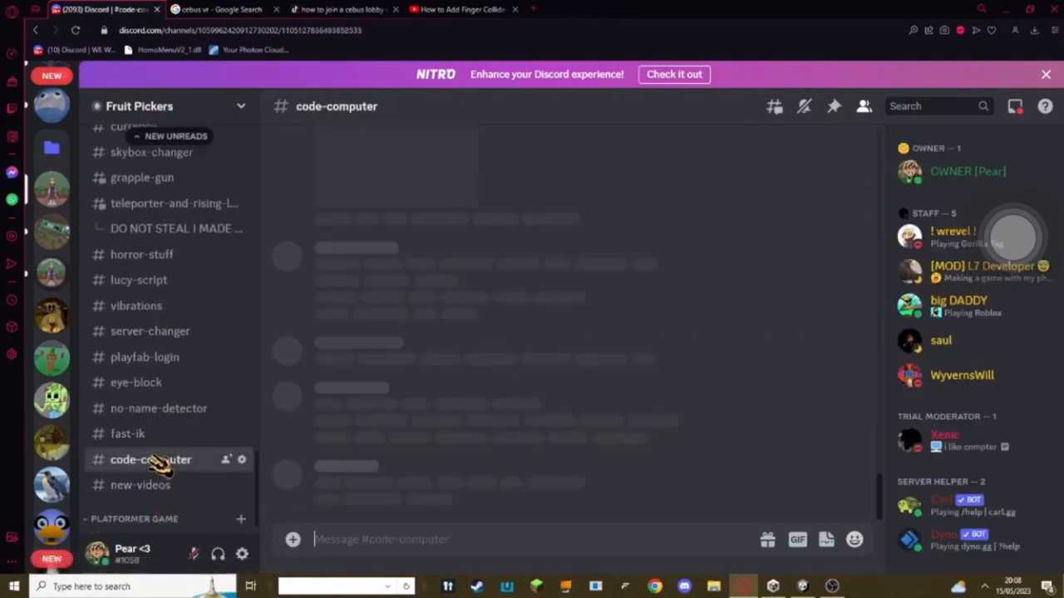
left_click(150, 458)
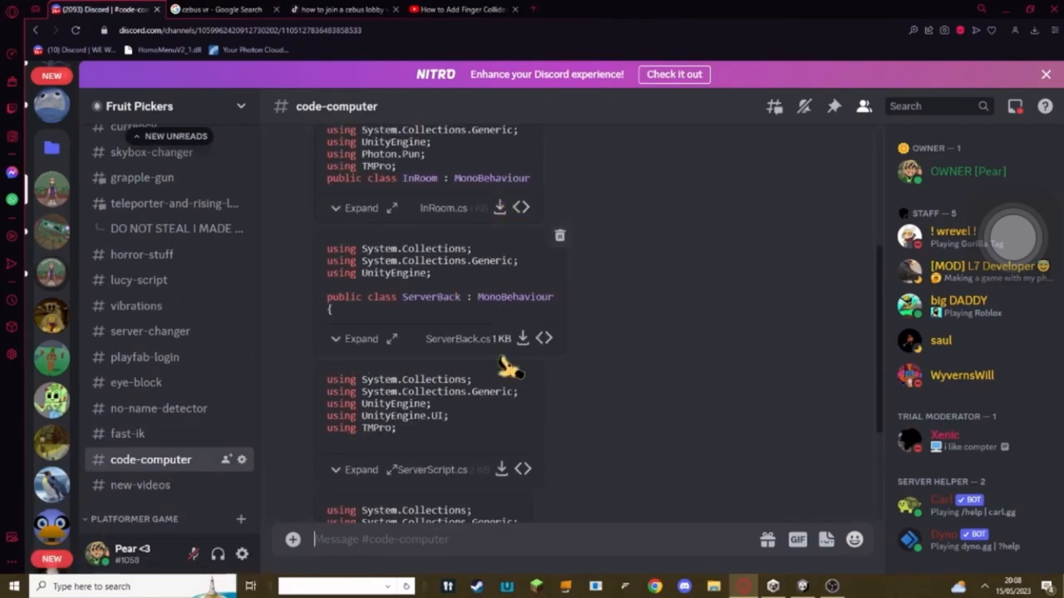
left_click(802, 585)
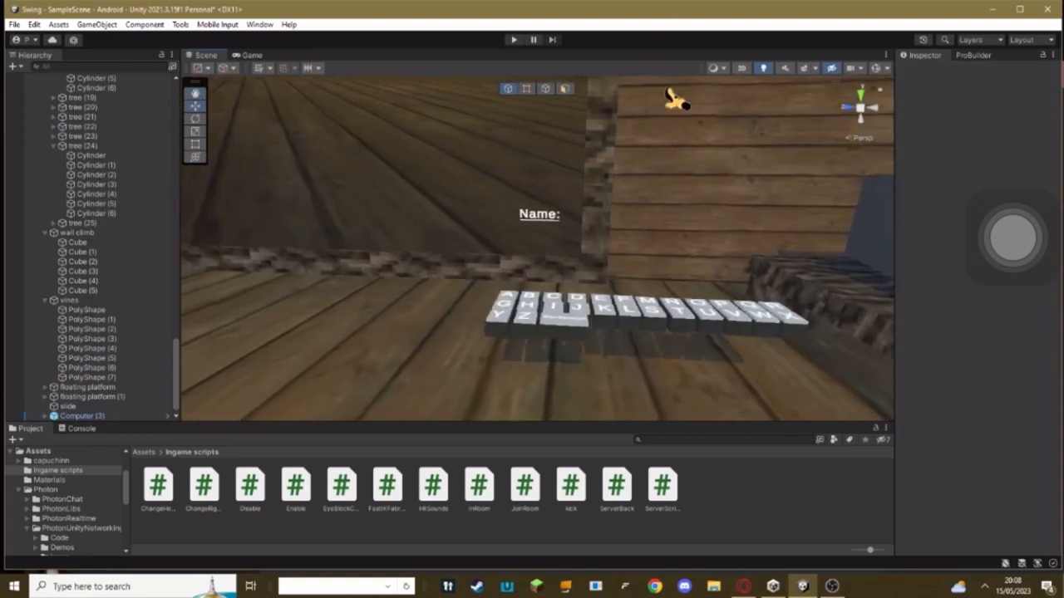
Expand Computer (3) to its Keyboard and Monitor and select the monitor's text object.
left_click(82, 405)
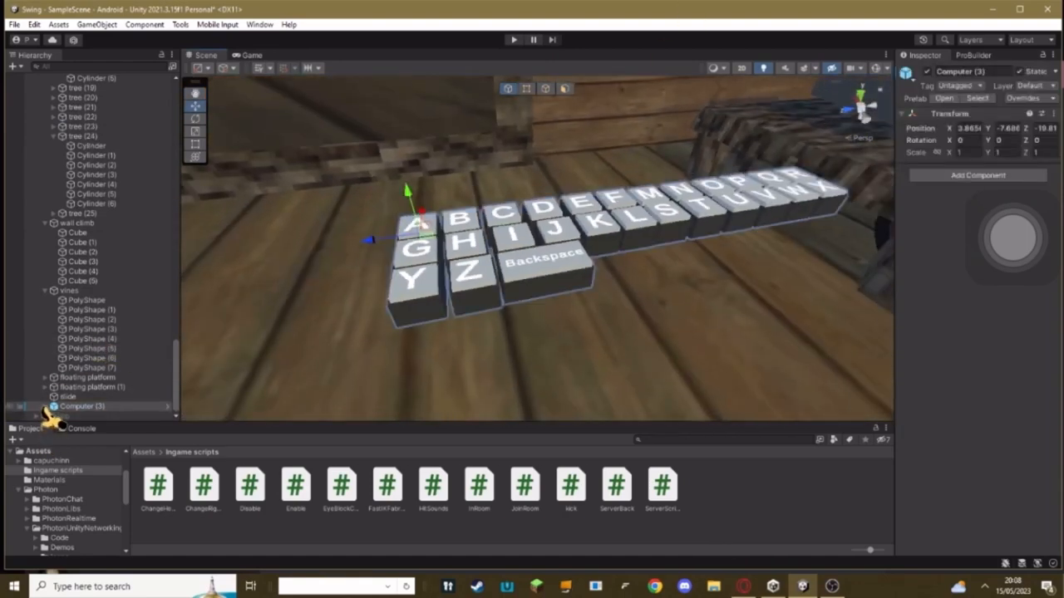
left_click(83, 396)
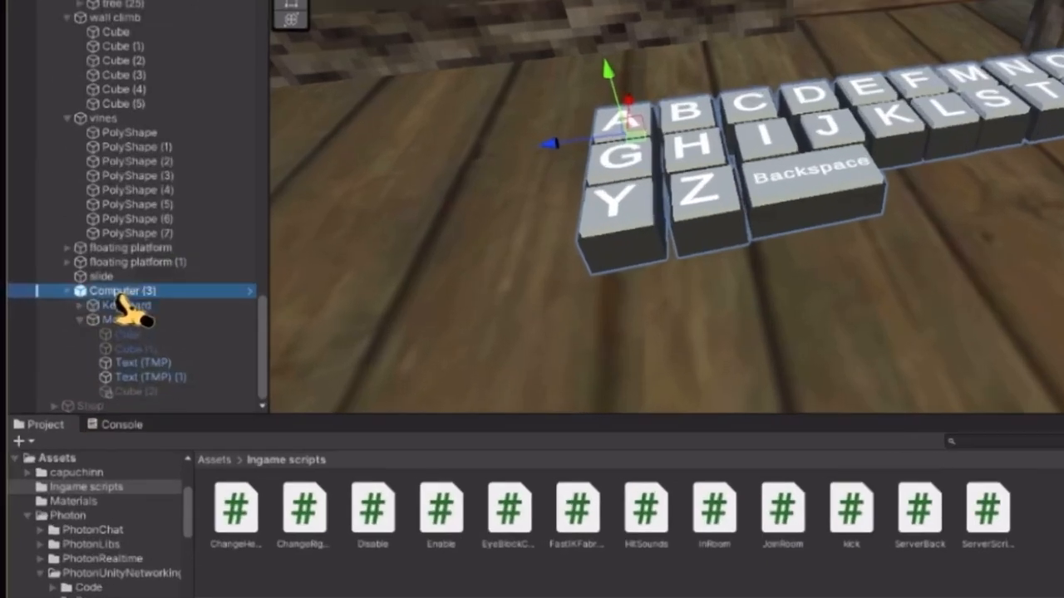
right_click(123, 291)
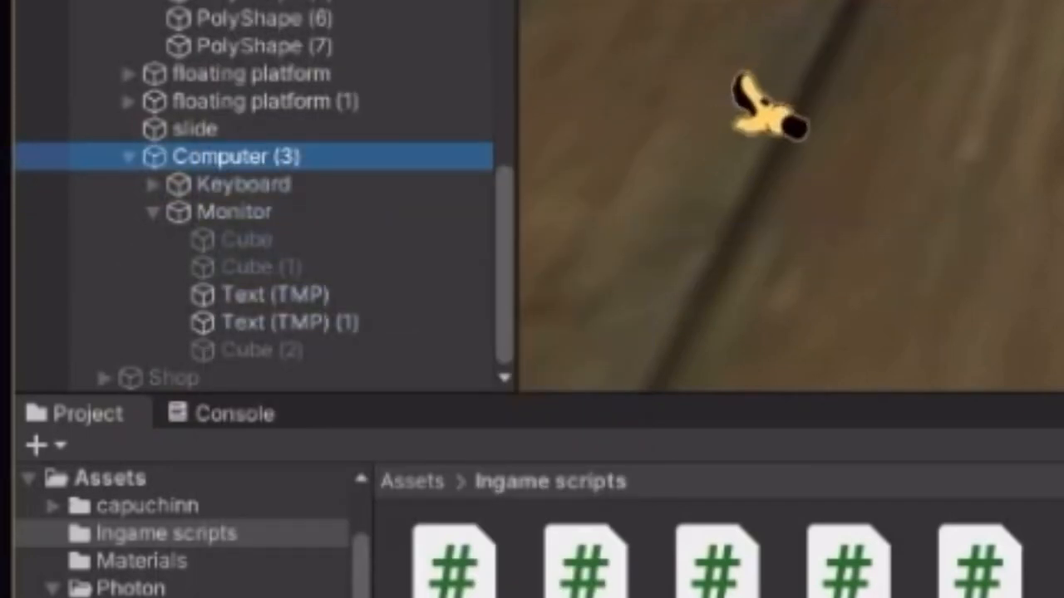
mouse_move(158, 241)
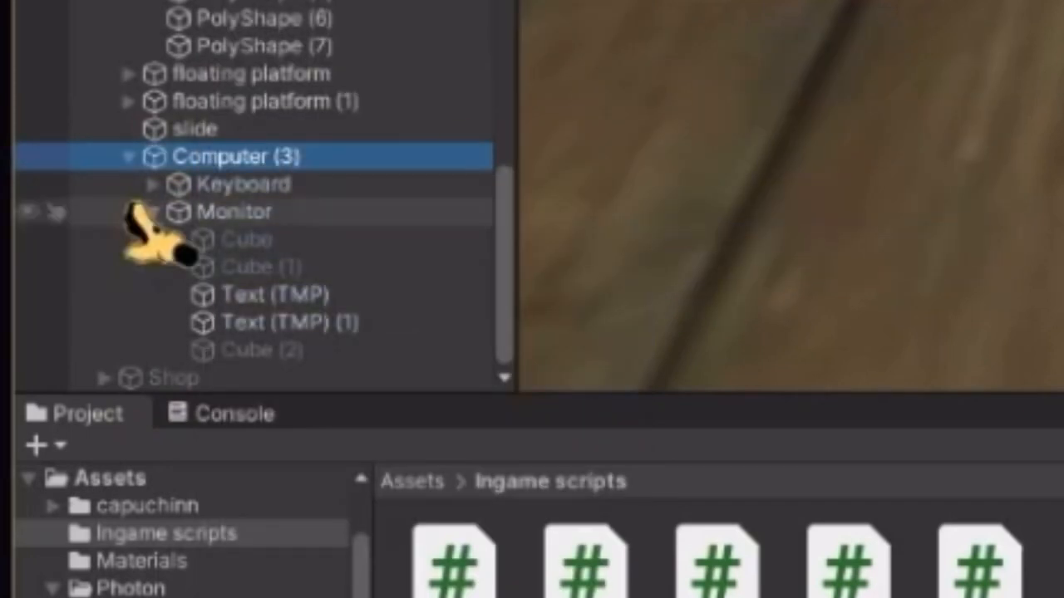
left_click(275, 322)
type("R")
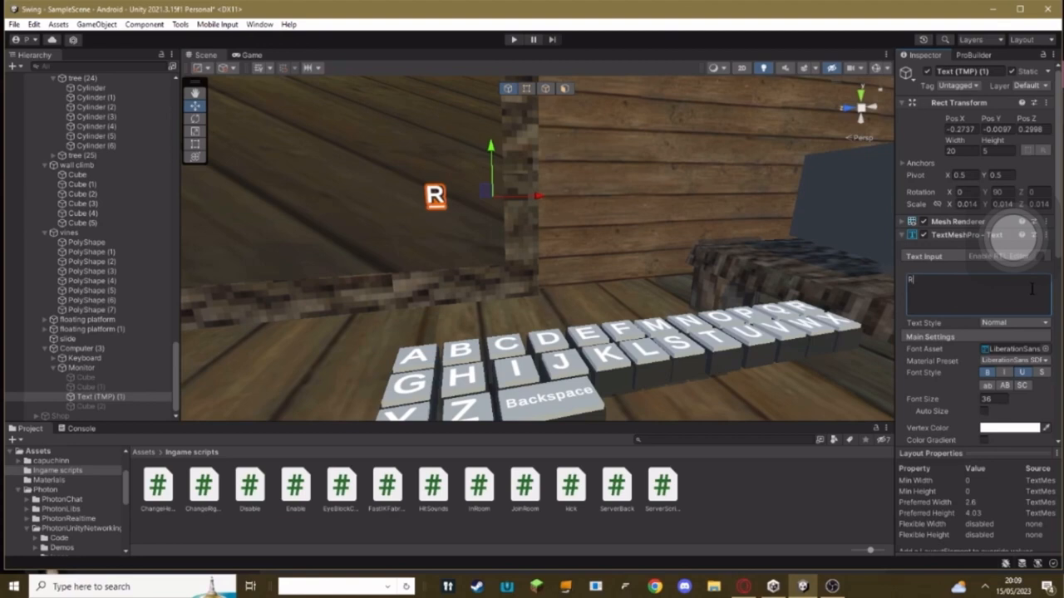
Set the monitor's TextMeshPro labels to read 'Room:' and 'In room:'.
type("oom:")
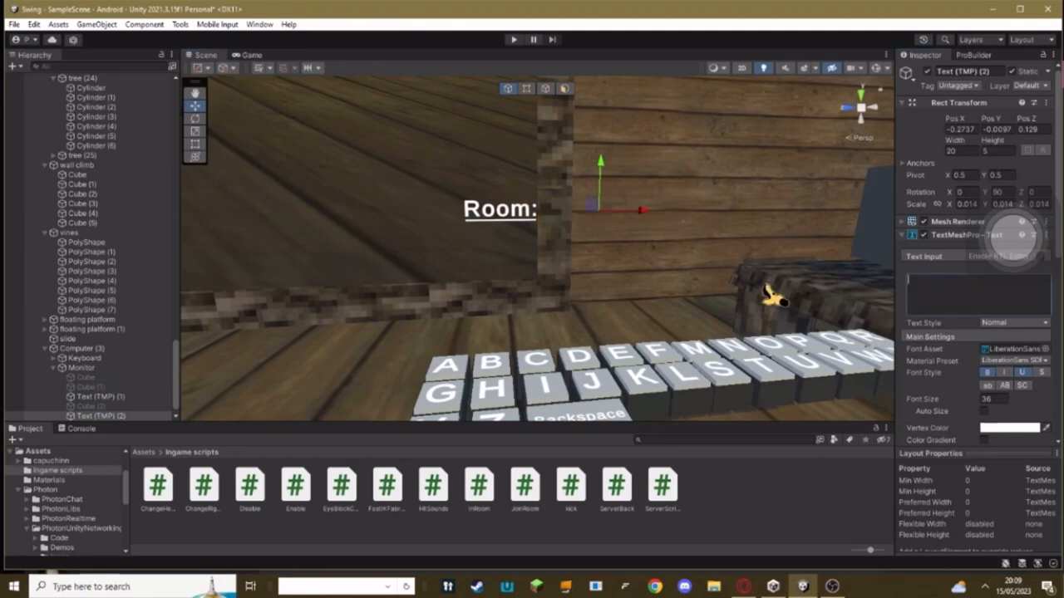
type("qqqqq")
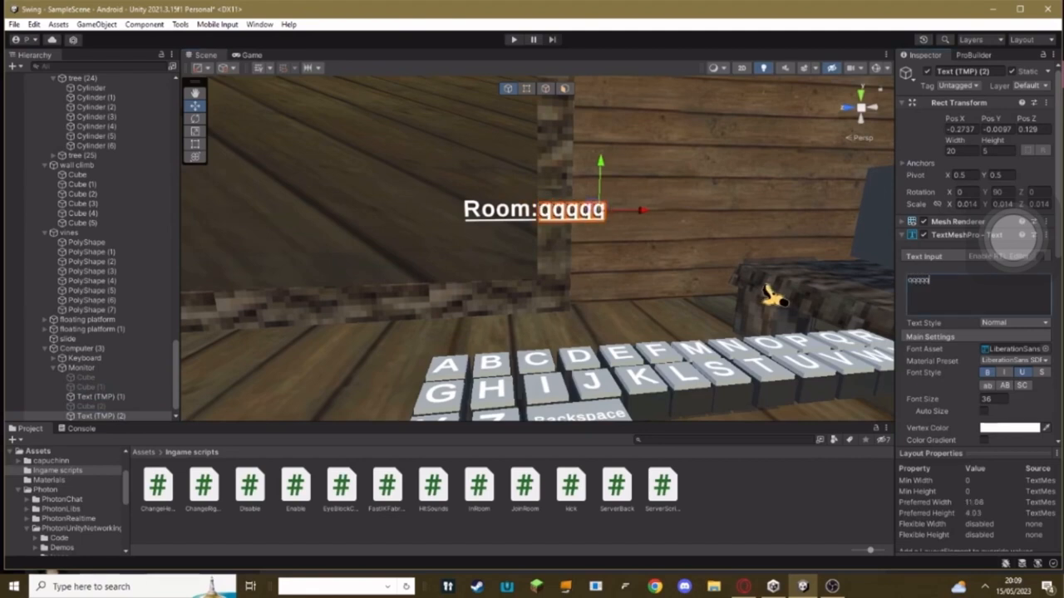
type("qqqqqqq")
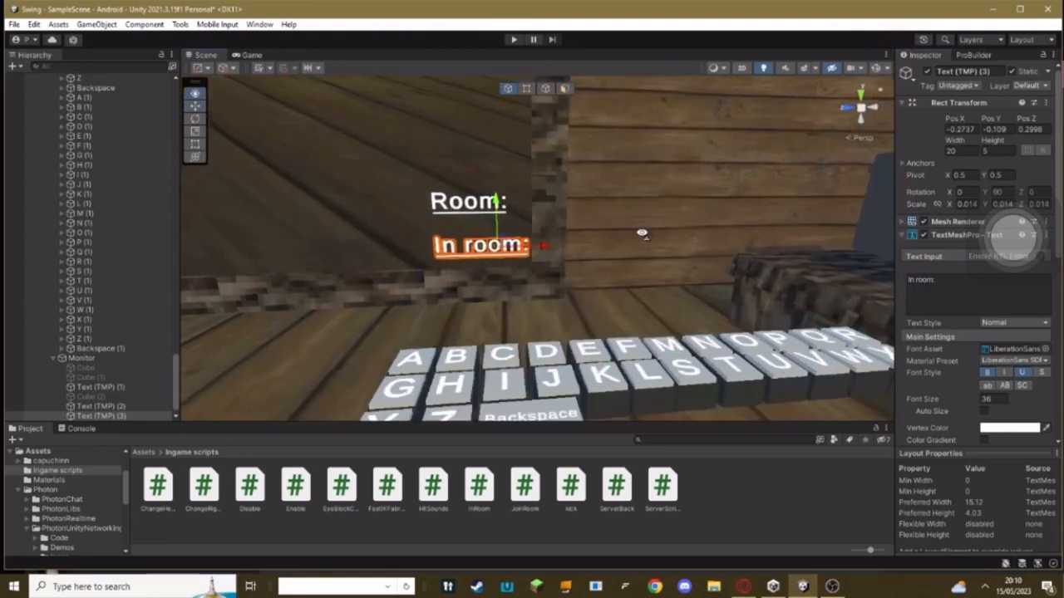
Create an empty 'In room' GameObject and attach the InRoom script to it.
left_click(82, 349)
type("In room empty game")
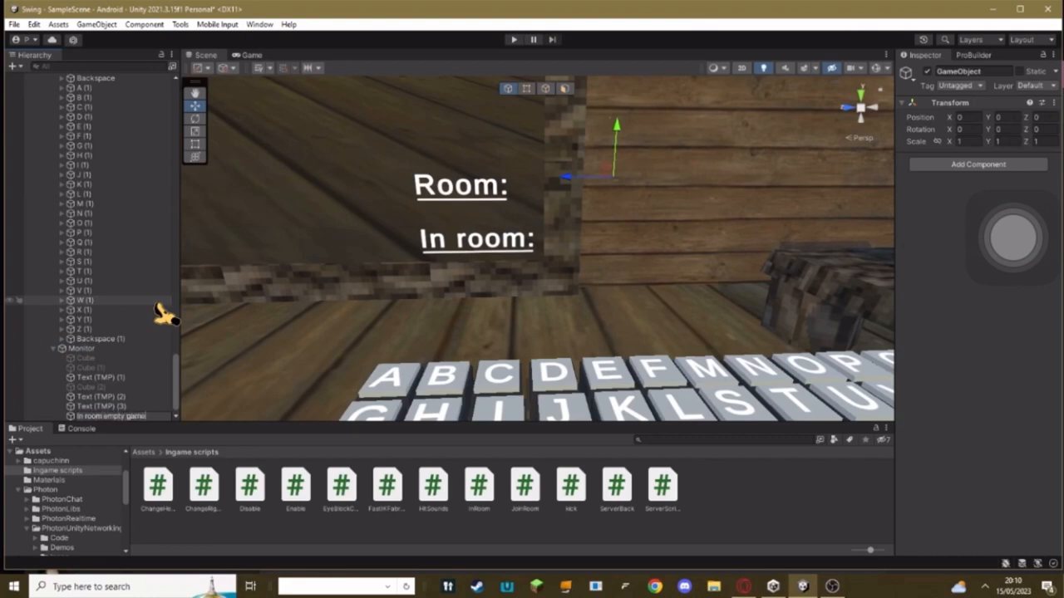
left_click(113, 416)
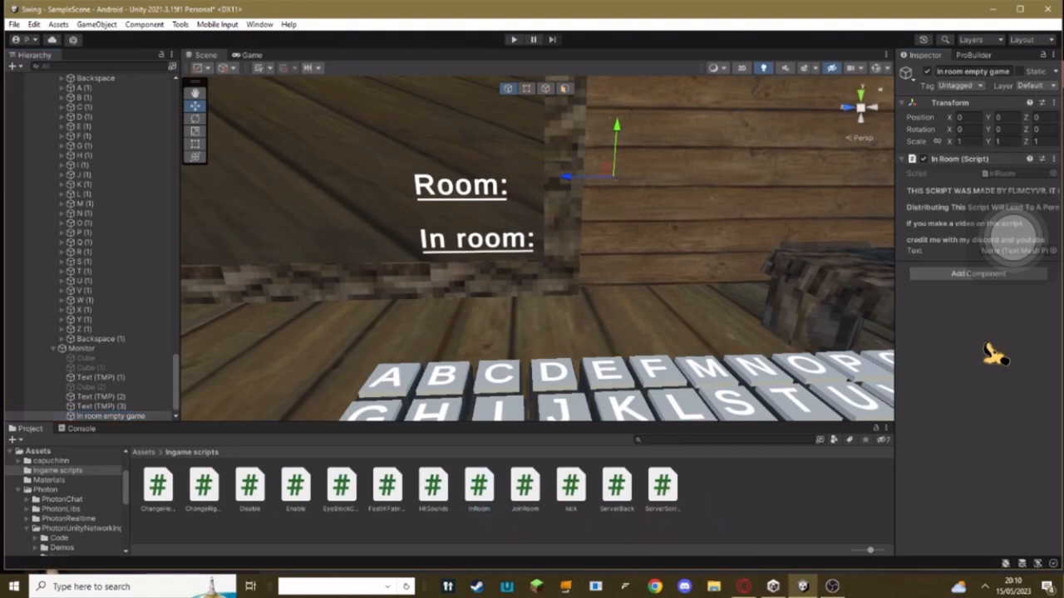
mouse_move(479, 262)
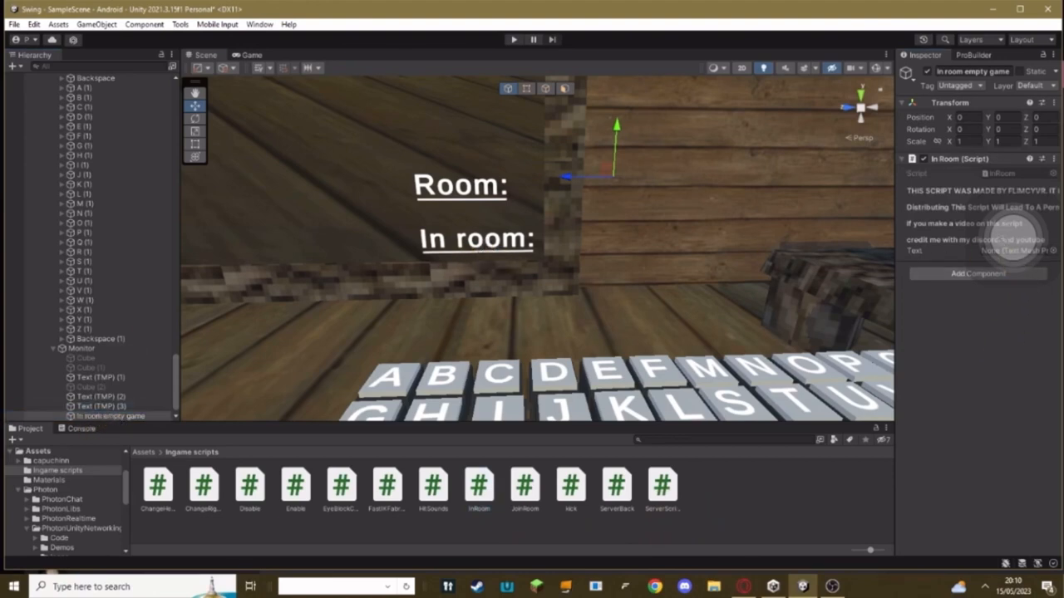
left_click(100, 405)
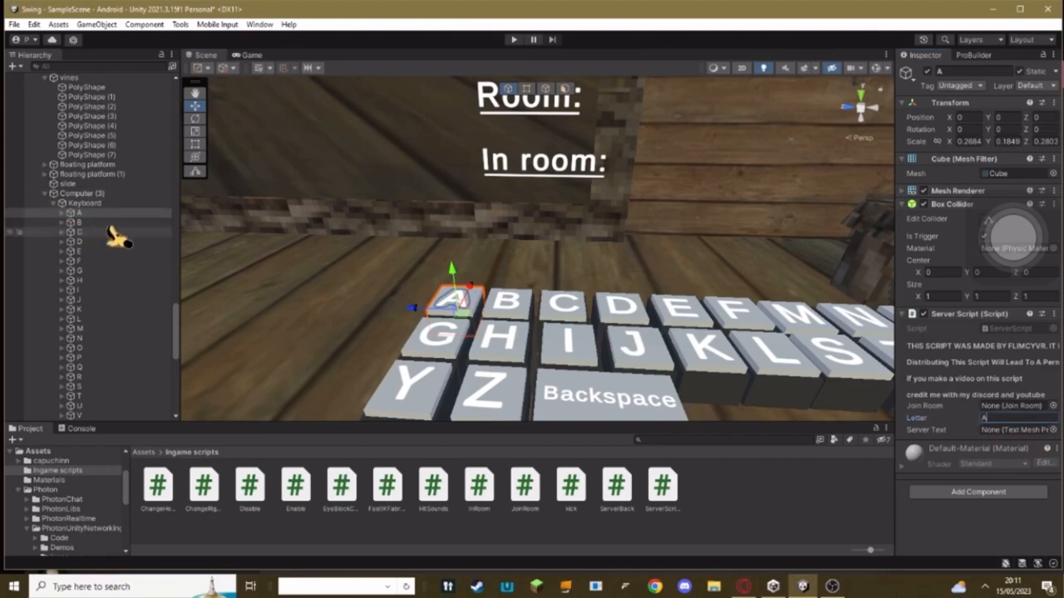
Give key cubes like A and Z a ServerScript with their own letter in the Letter field.
left_click(80, 223)
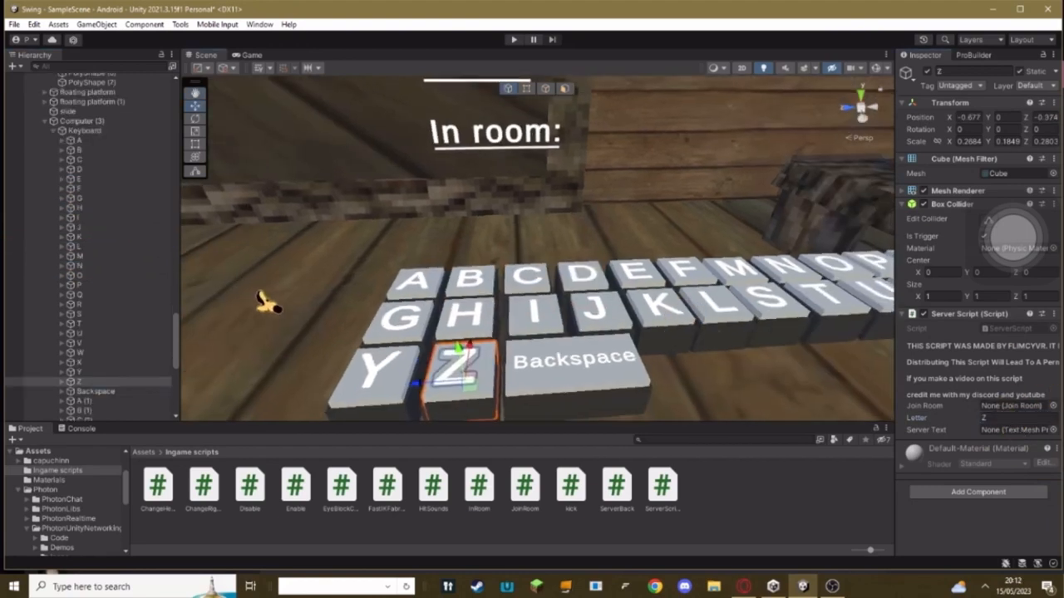
left_click(96, 391)
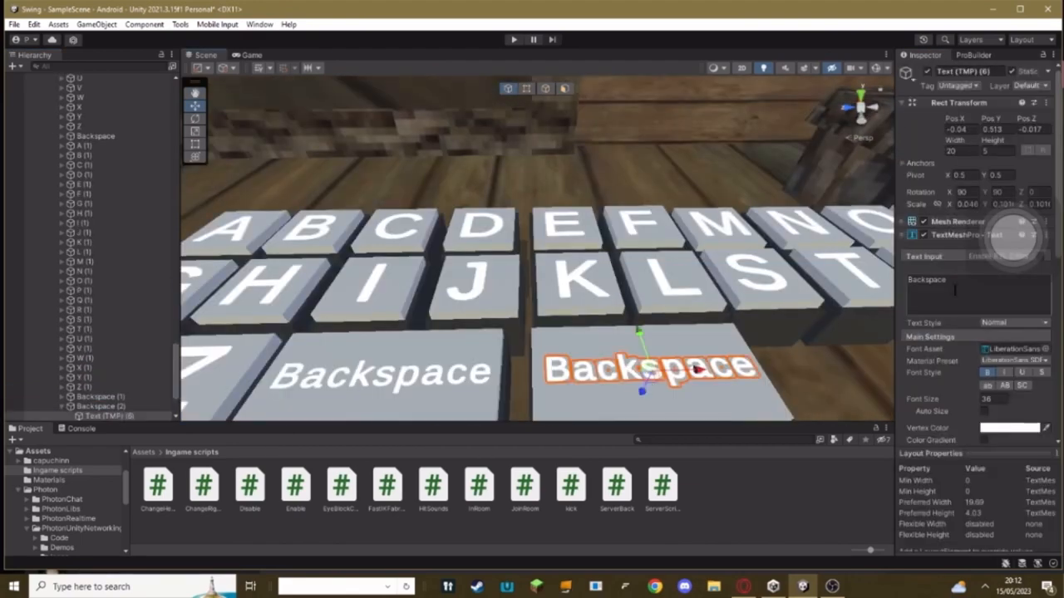
Label the duplicated key 'Enter' and add the ServerBack script to Backspace.
type("eNTER")
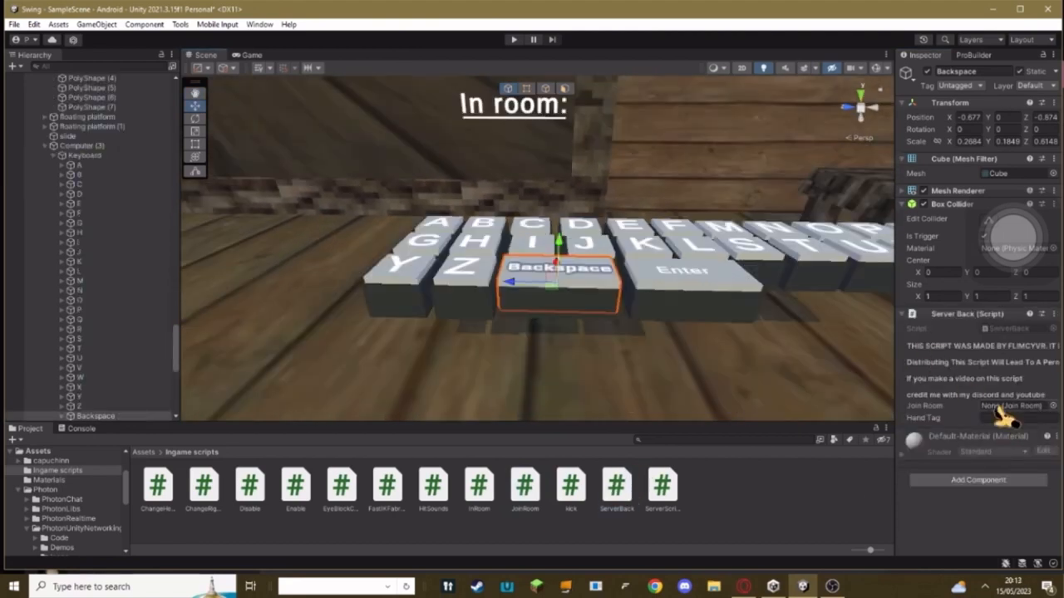
type("Pl")
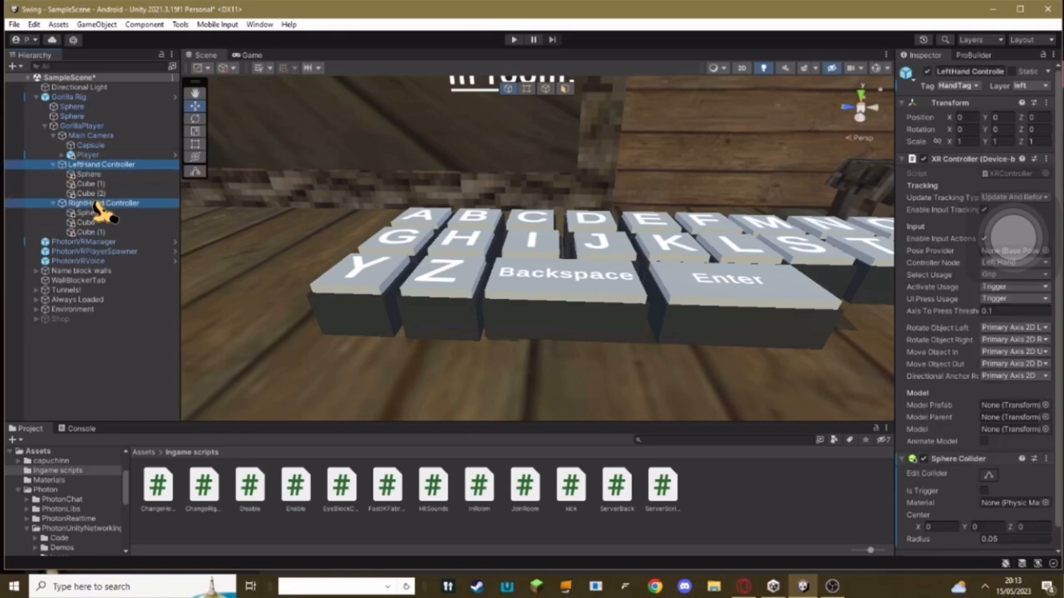
Add a small Sphere child to the hand controller and set its tag for the trigger collider.
right_click(91, 166)
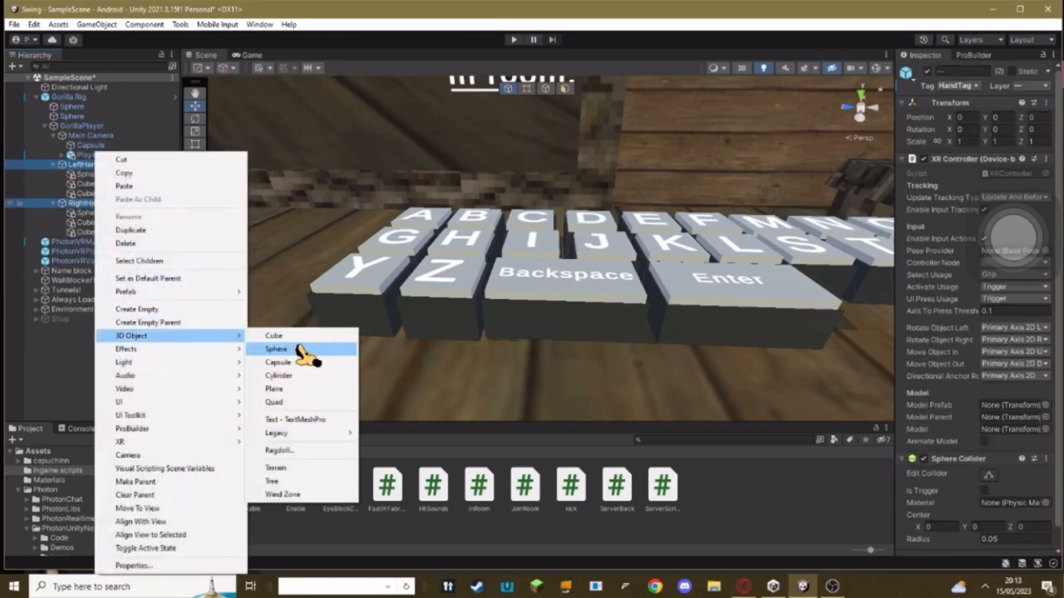
left_click(276, 349)
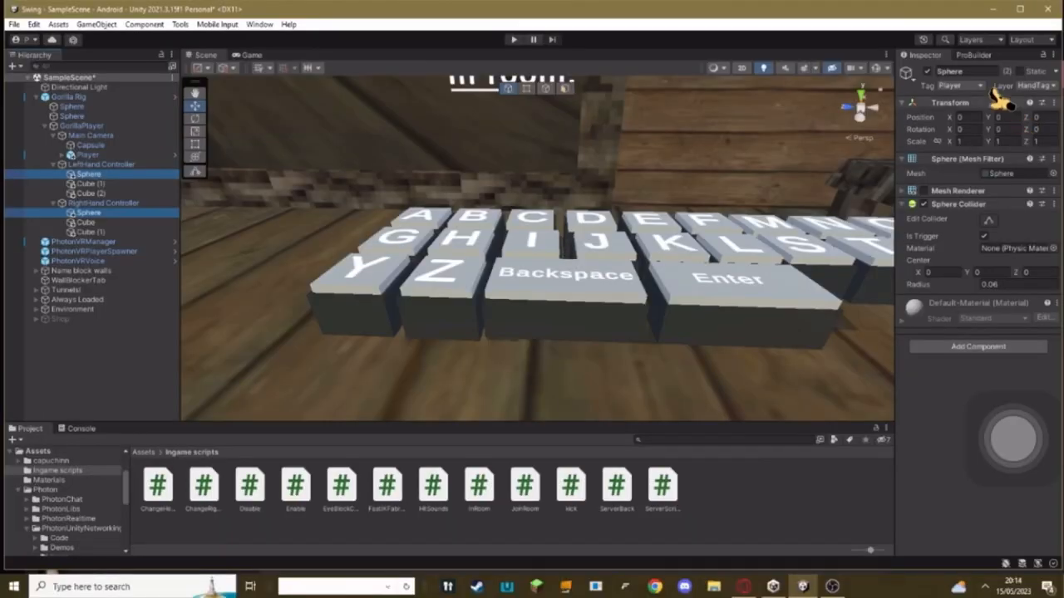
left_click(83, 126)
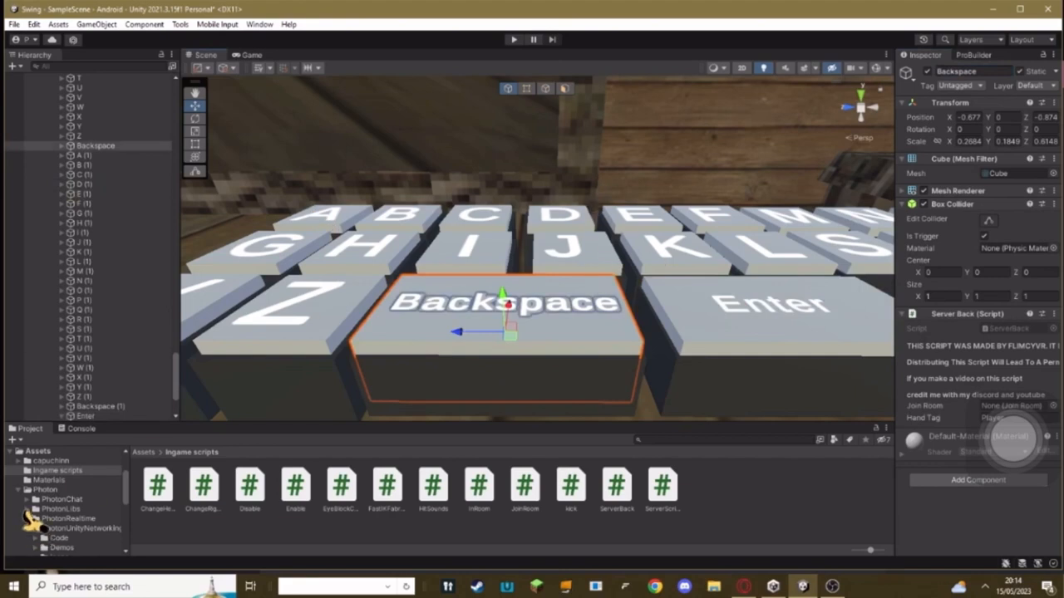
Link the 'In room' object into the keys' Server Script Join Room field.
left_click(1013, 405)
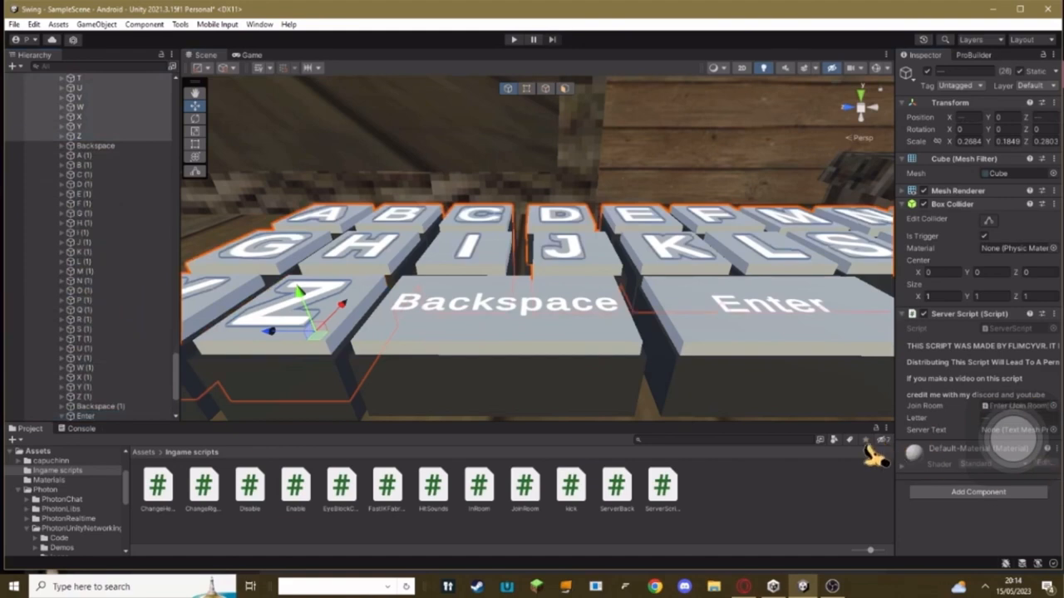
mouse_move(715, 314)
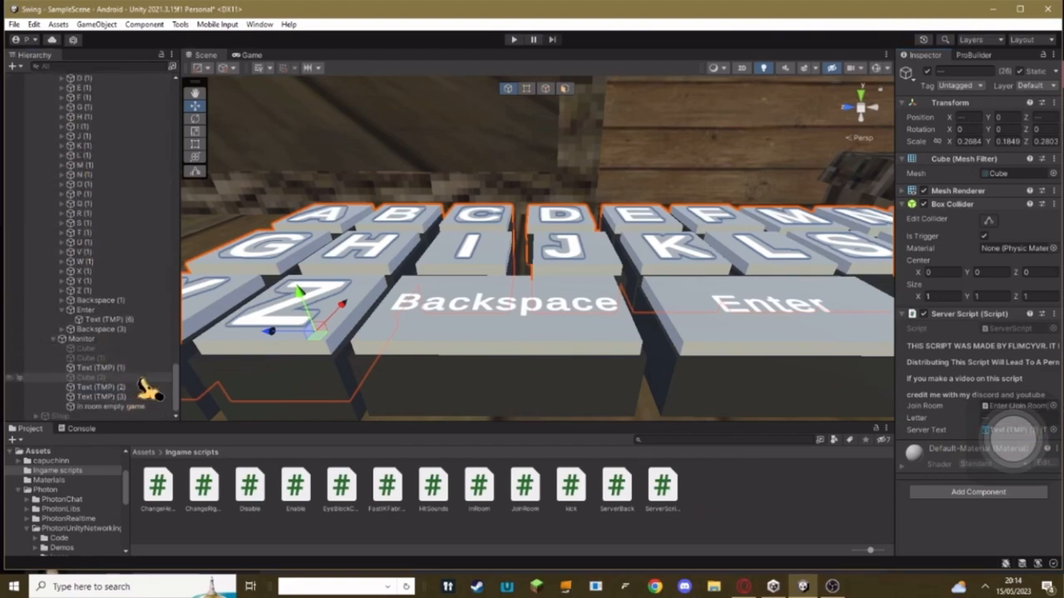
left_click(100, 386)
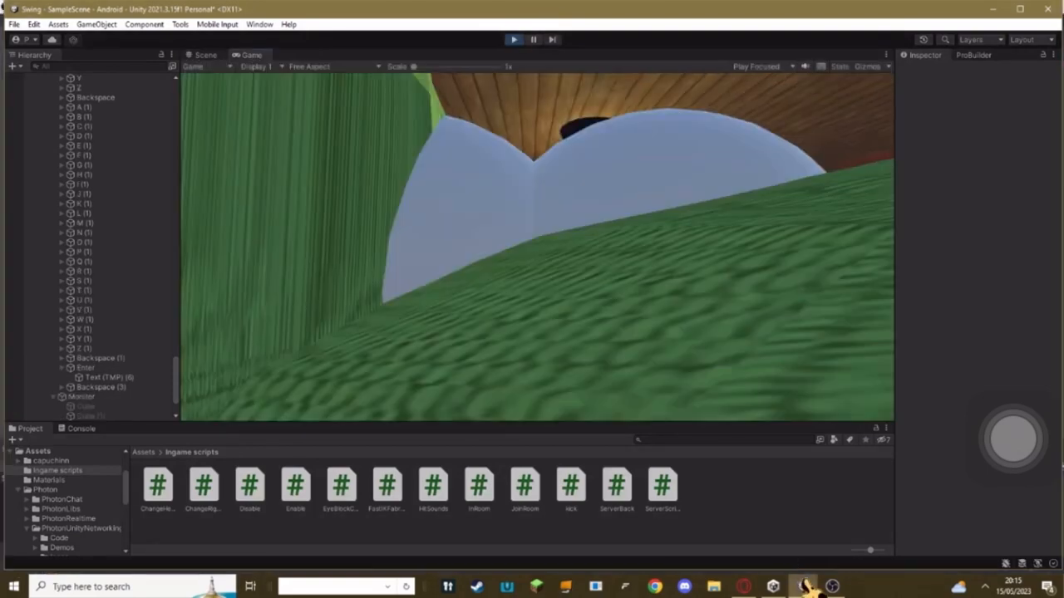
Check PhotonVRManager's room settings against the monitor reading 'In Room: 17603'.
left_click(206, 55)
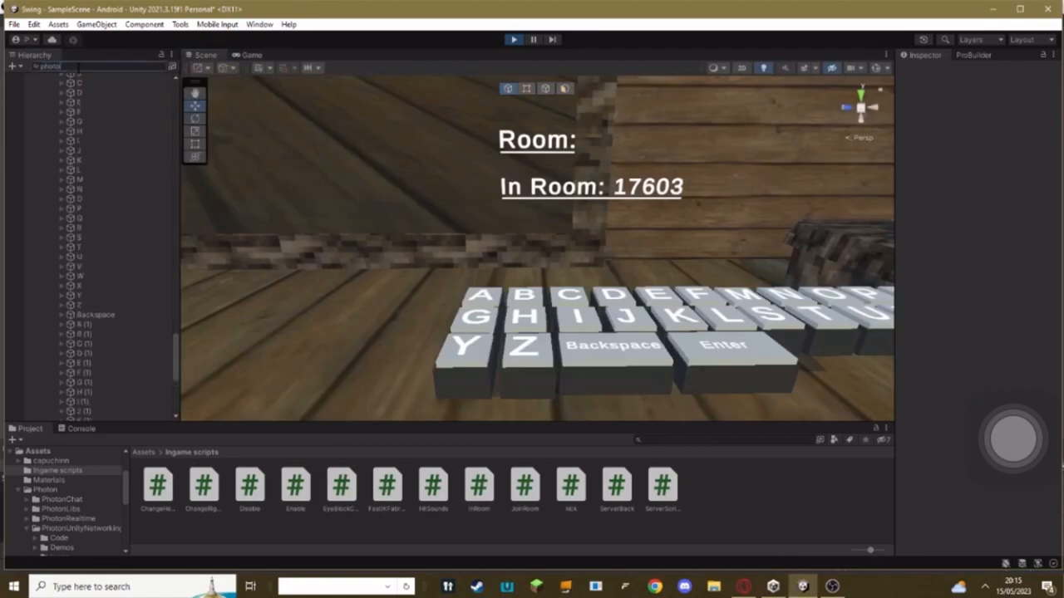
left_click(75, 96)
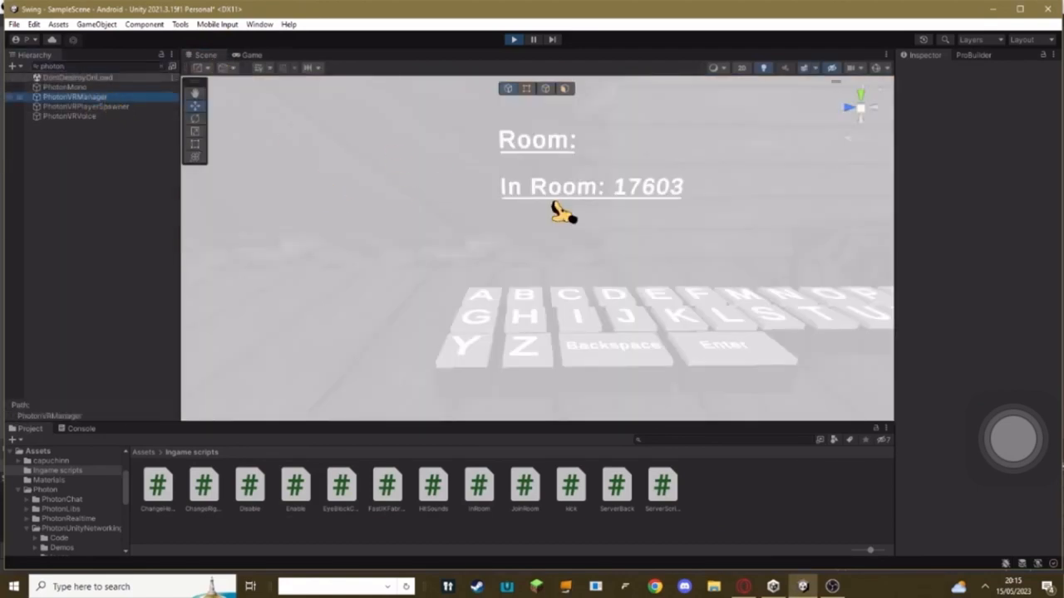
left_click(75, 96)
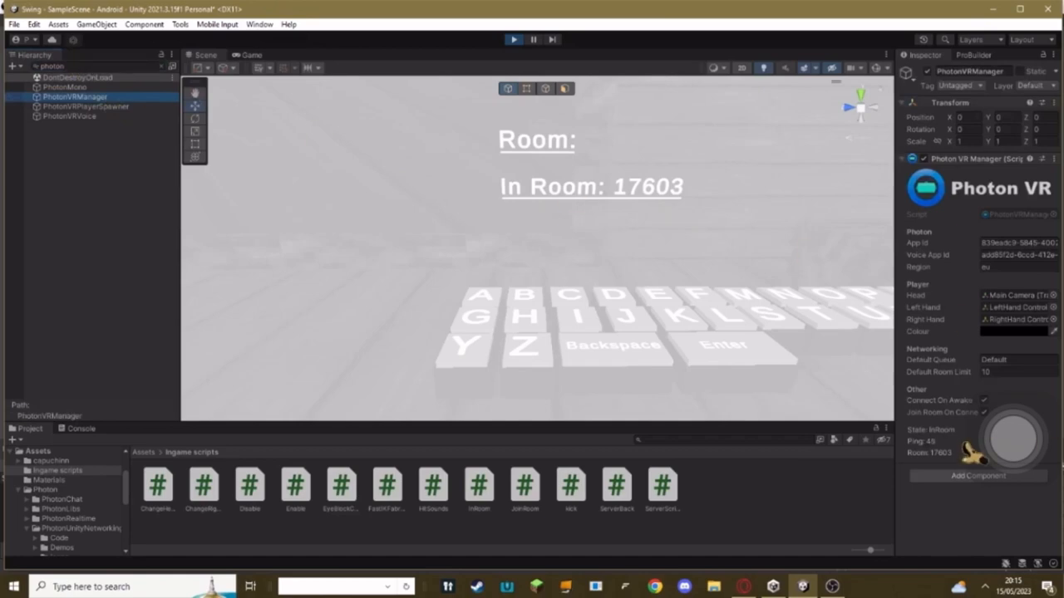